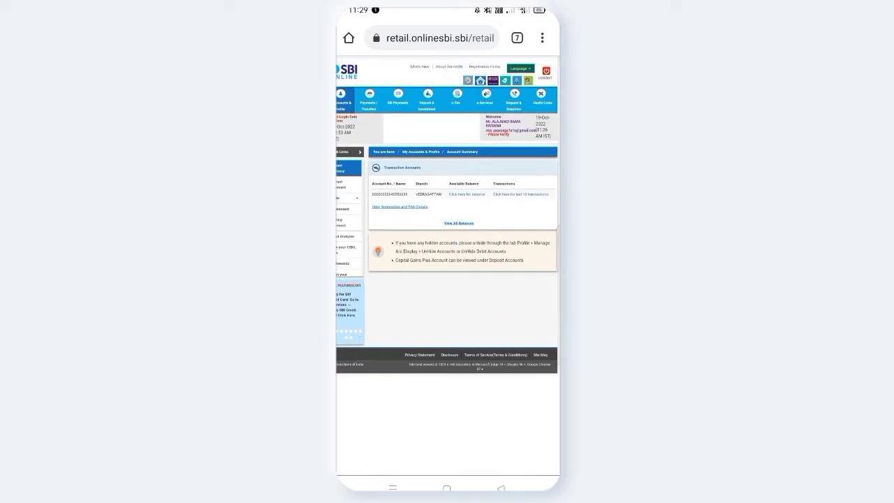
# Open the e-Services page listing card, certificate and other services.
pyautogui.click(471, 194)
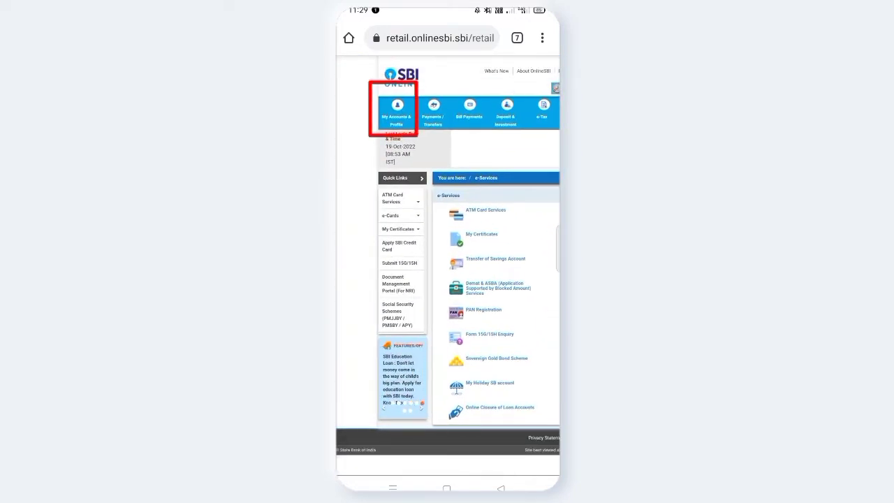
# Go to My Accounts & Profile and open the Profile options page.
pyautogui.click(396, 113)
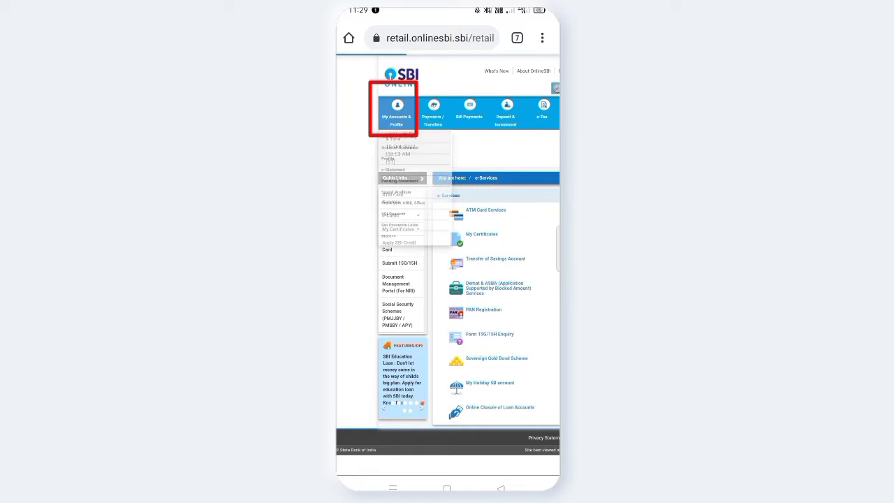
pyautogui.click(397, 112)
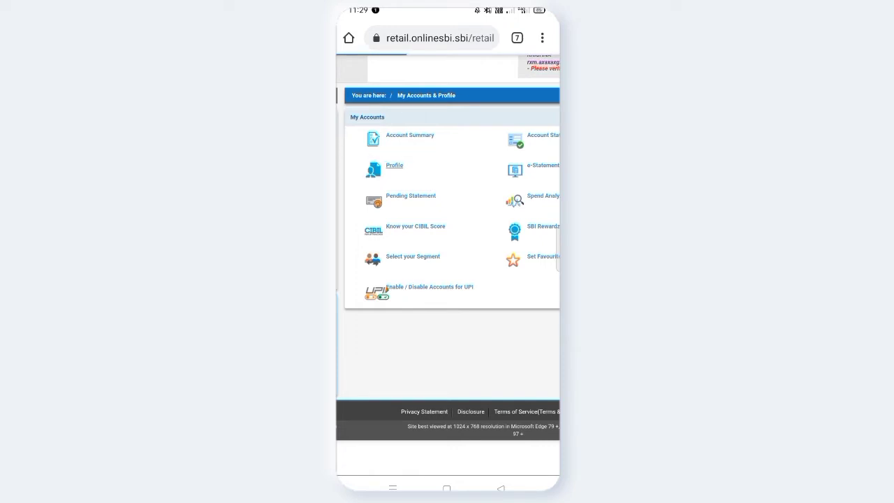
pyautogui.click(394, 164)
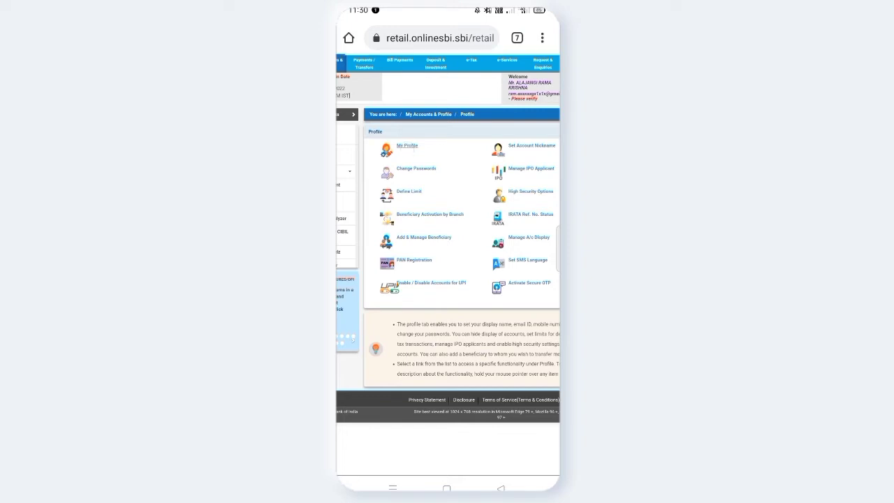
# Open My Profile's Profile Password form and focus the password field to bring up the keyboard.
pyautogui.click(407, 145)
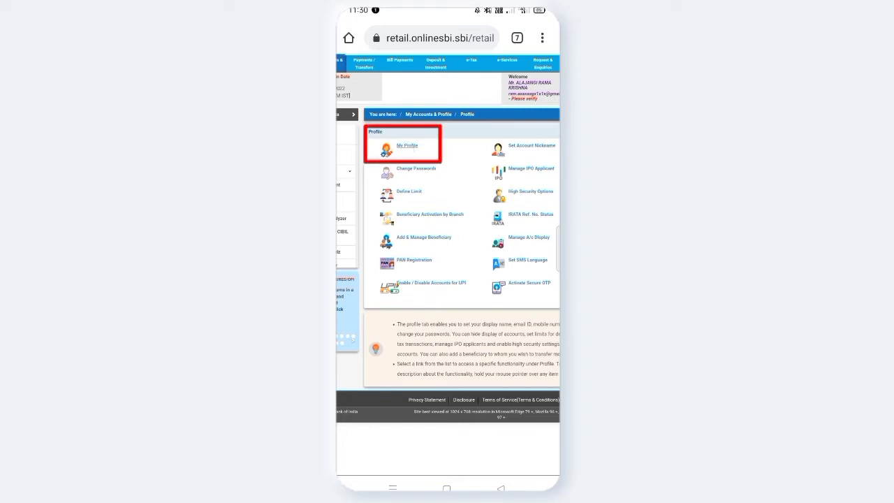
pyautogui.click(407, 145)
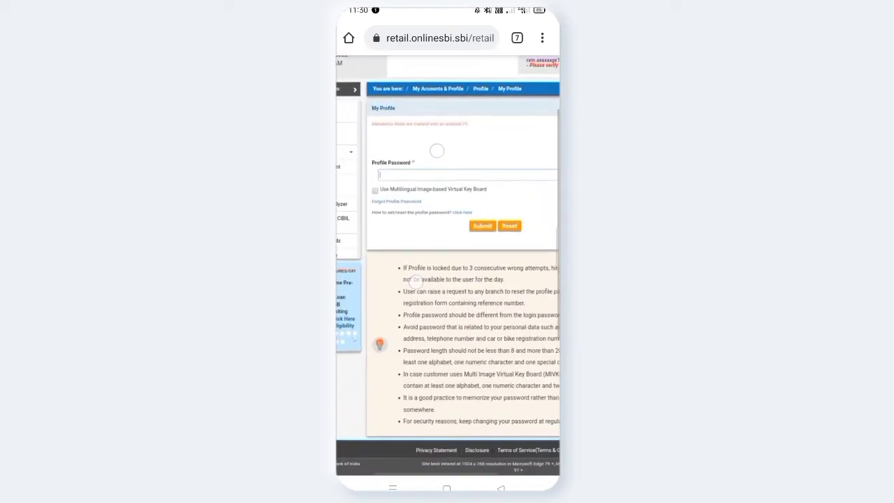
pyautogui.click(464, 175)
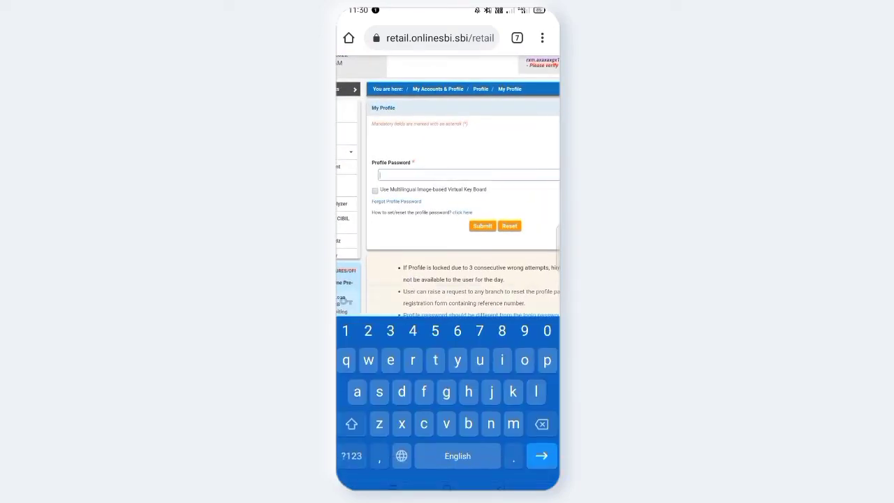